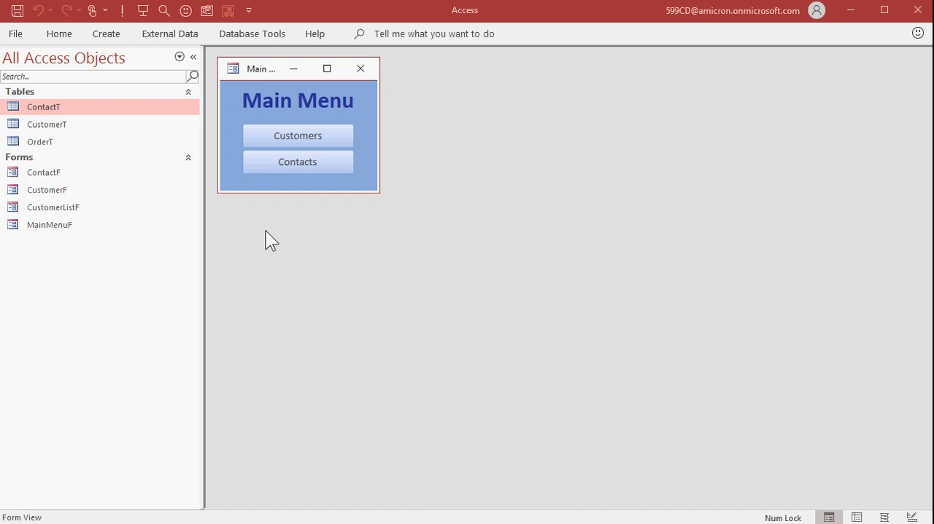
Review the OrderT table, close the Main Menu and start a new query in design view
left_click(41, 141)
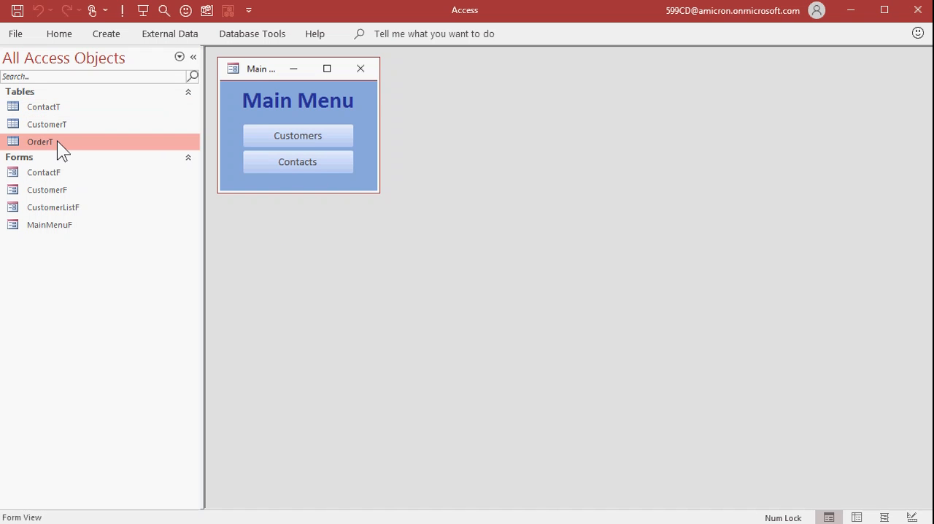
double_click(40, 141)
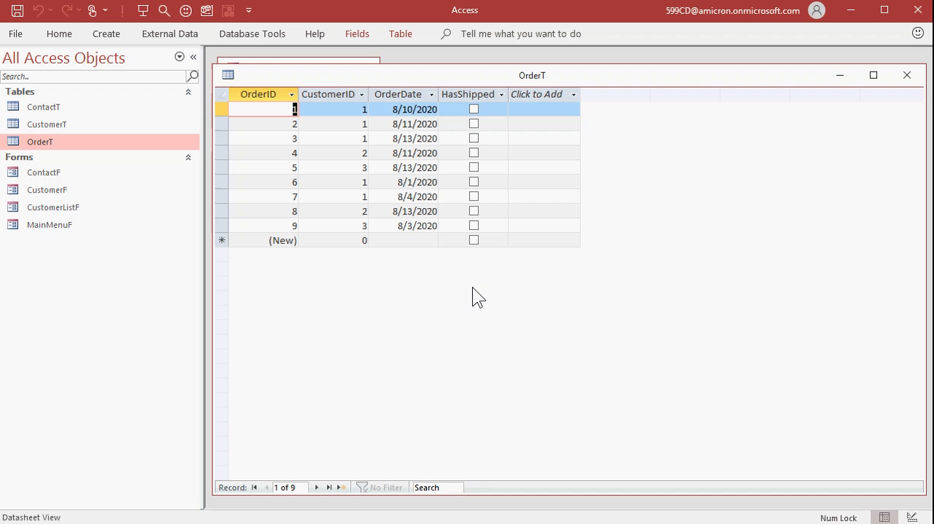
mouse_move(779, 178)
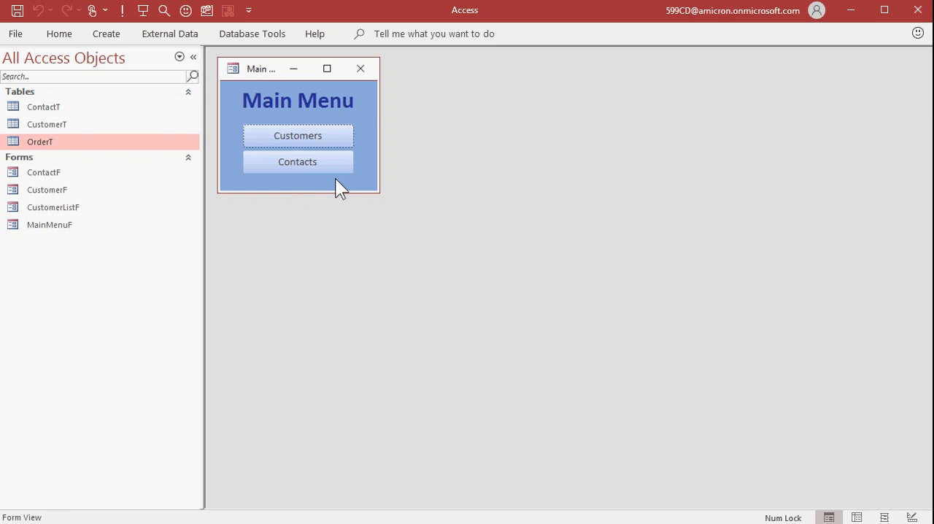
left_click(359, 67)
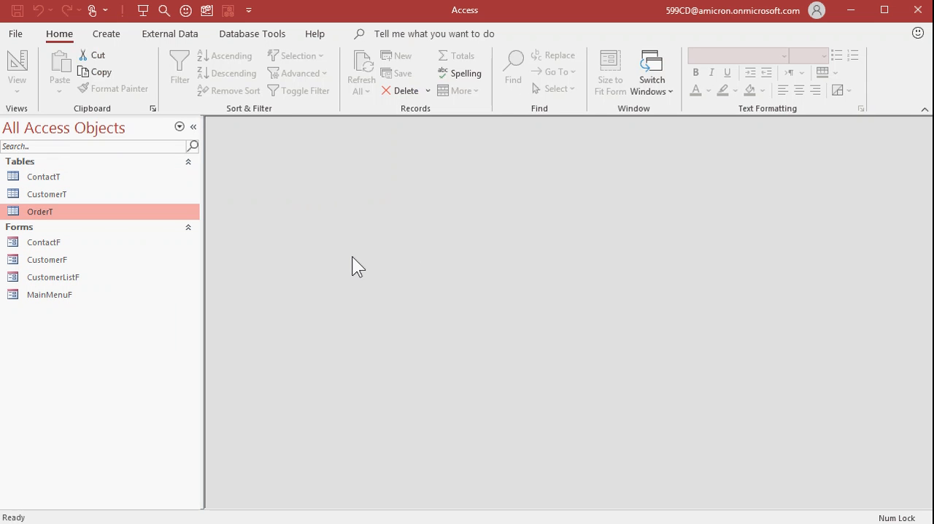
left_click(105, 33)
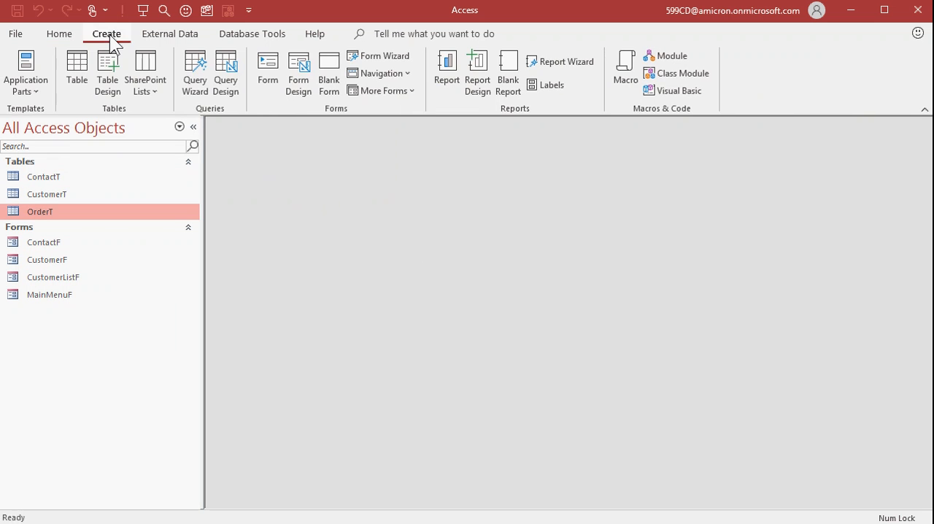
left_click(225, 73)
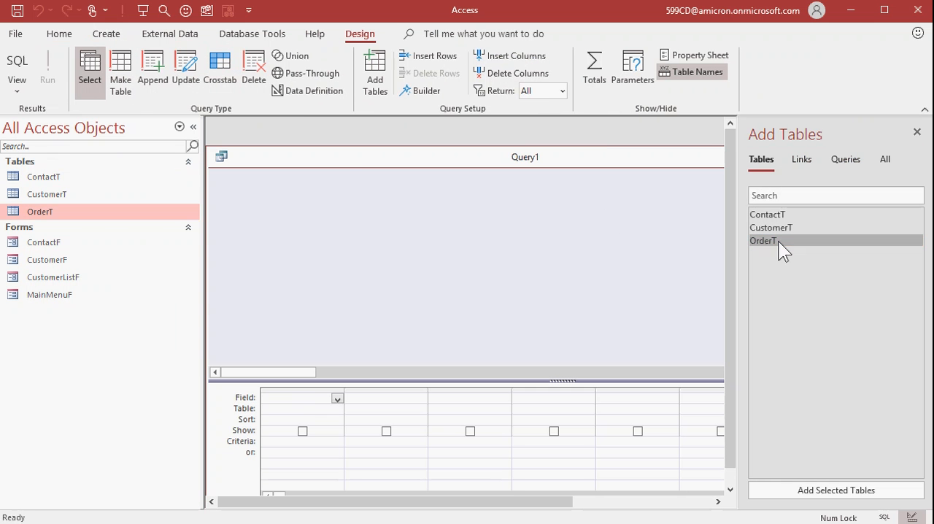
Make it an update query on OrderT that sets HasShipped to True
double_click(762, 239)
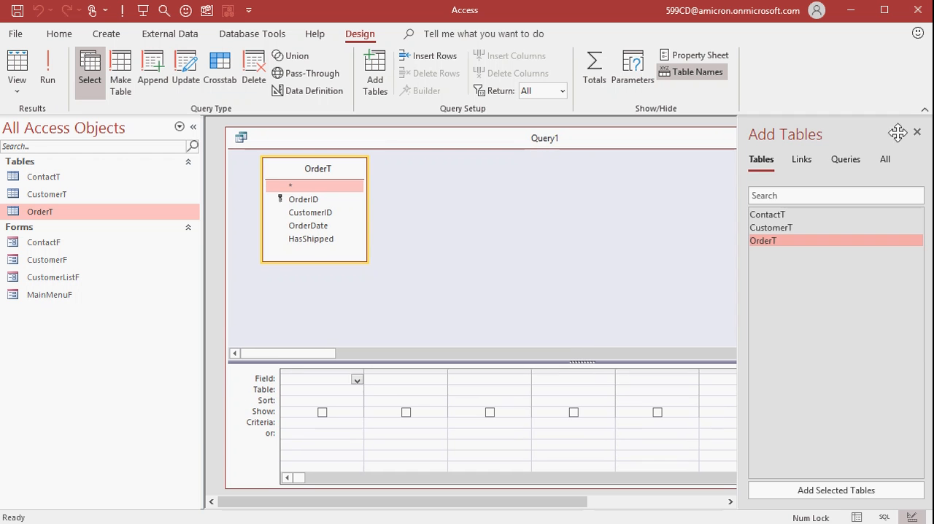
left_click(917, 133)
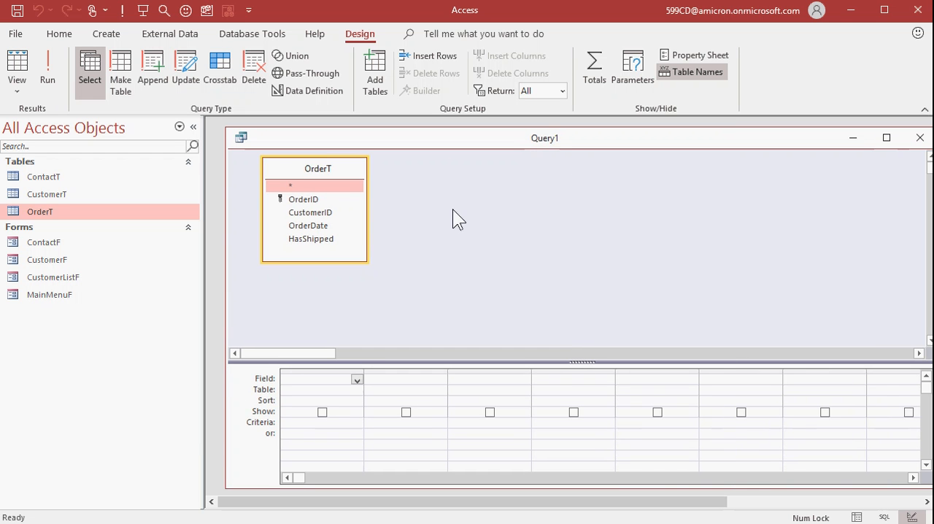
left_click(186, 70)
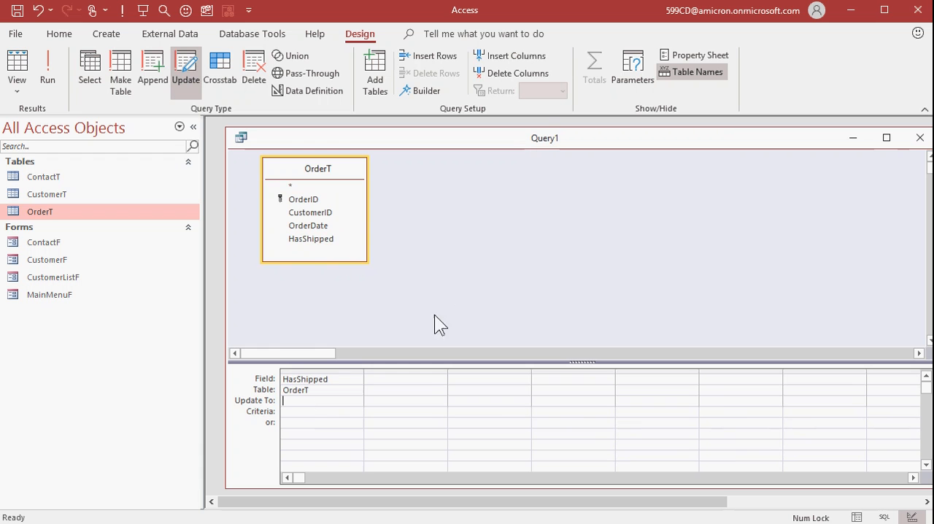
type("True")
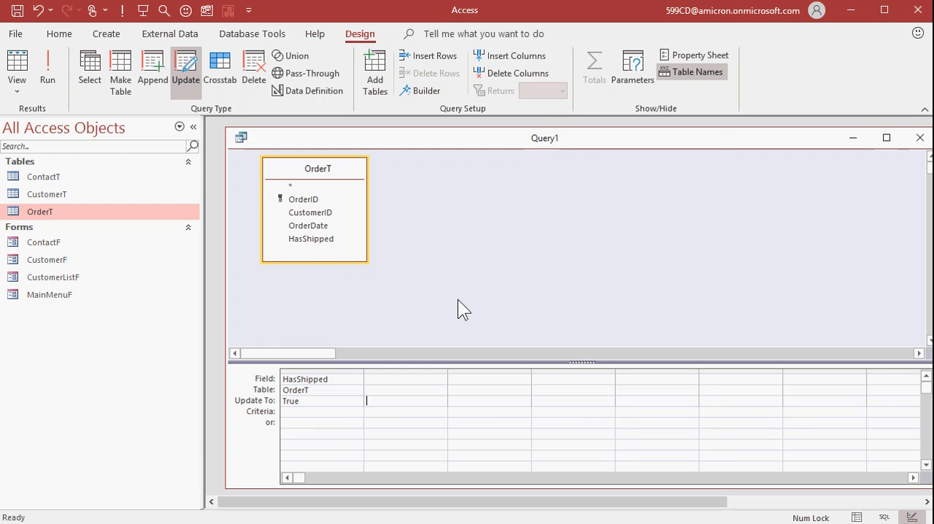
mouse_move(436, 313)
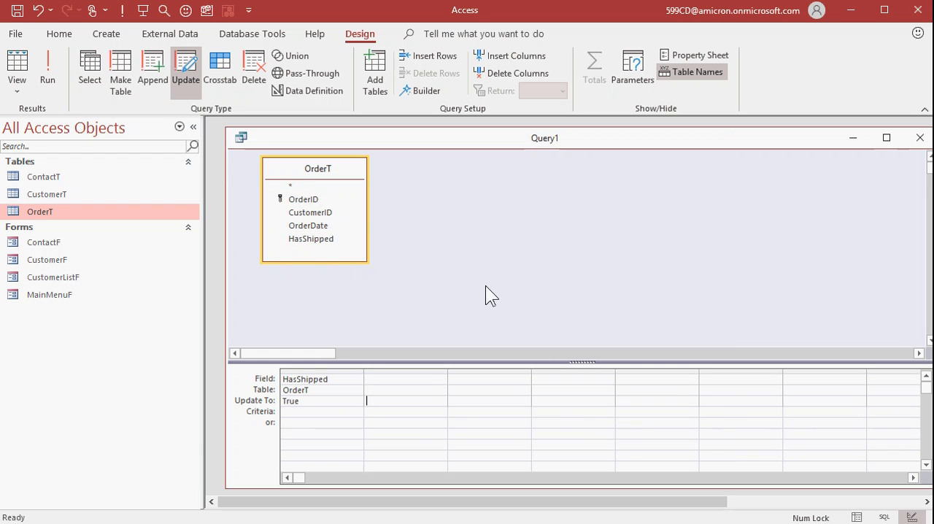
Save the update query under the name MarkOrdersShippedQ
left_click(18, 10)
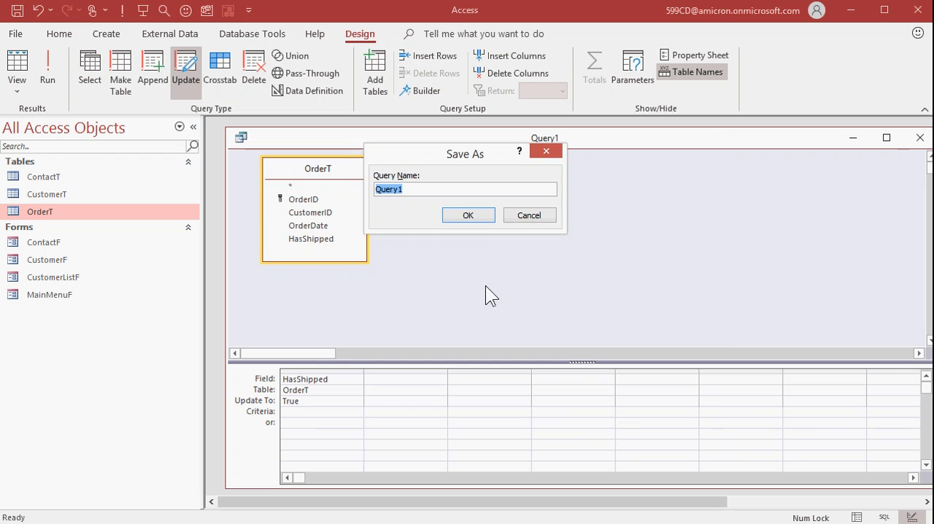
type("MarkOrdersShi")
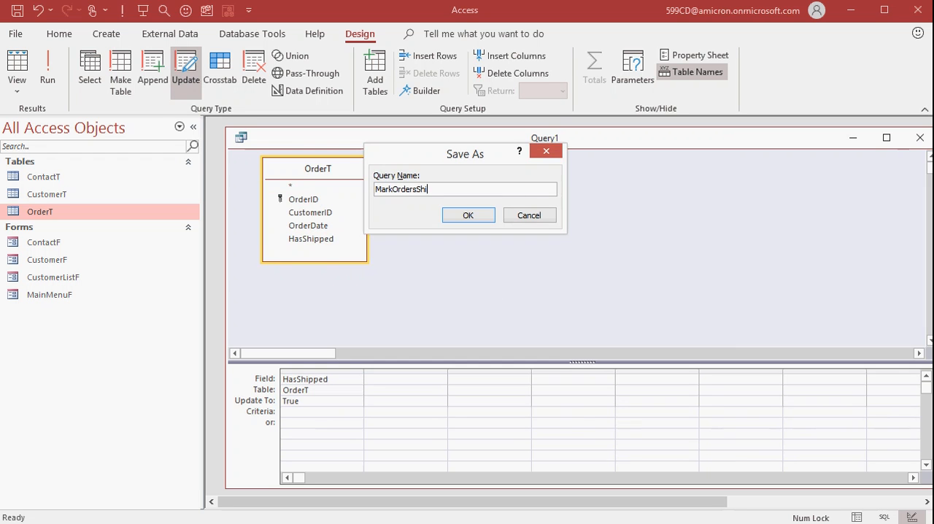
type("ppedQ")
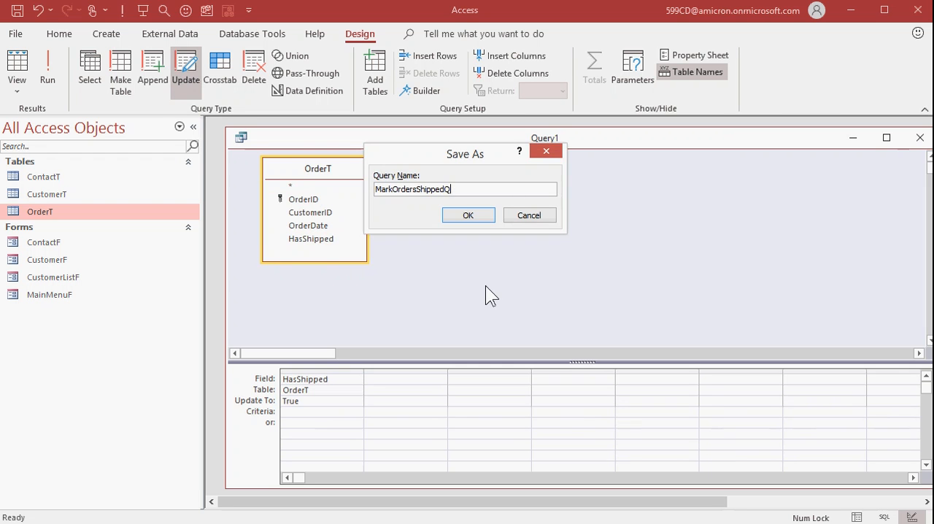
left_click(466, 215)
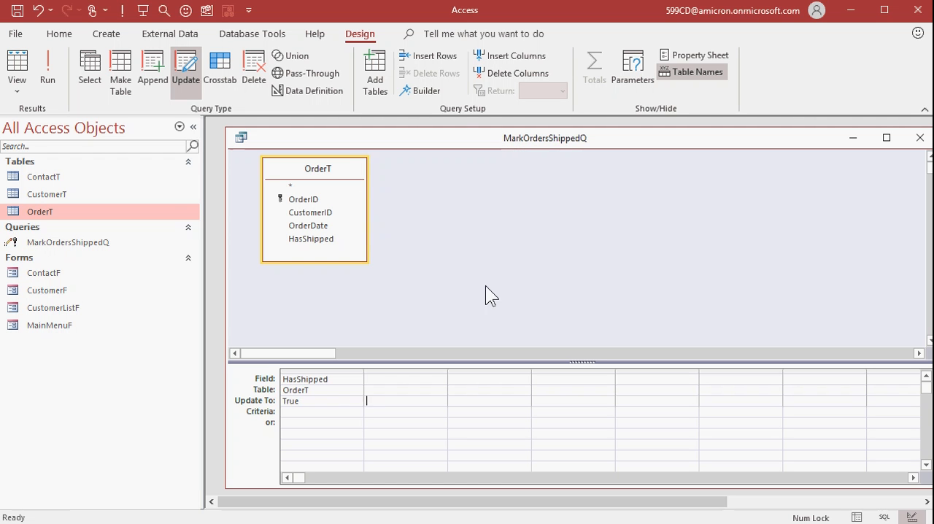
mouse_move(516, 245)
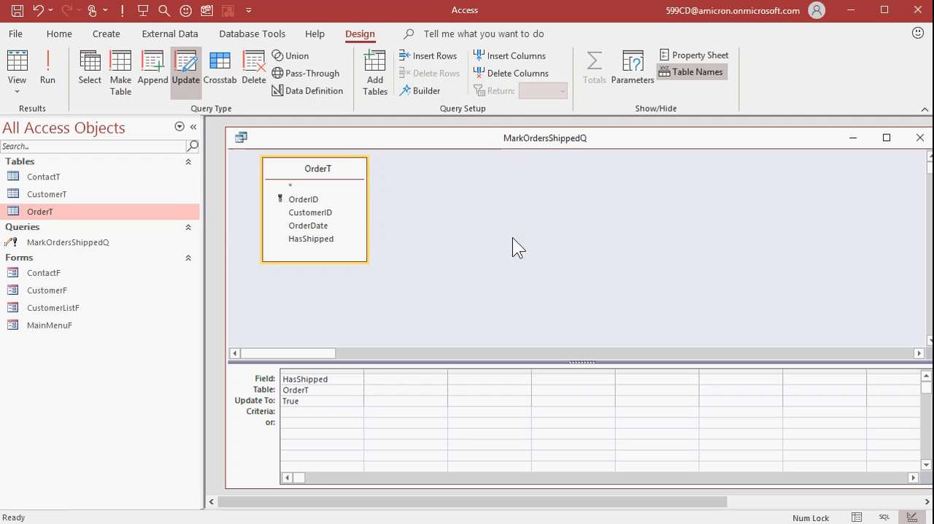
mouse_move(561, 254)
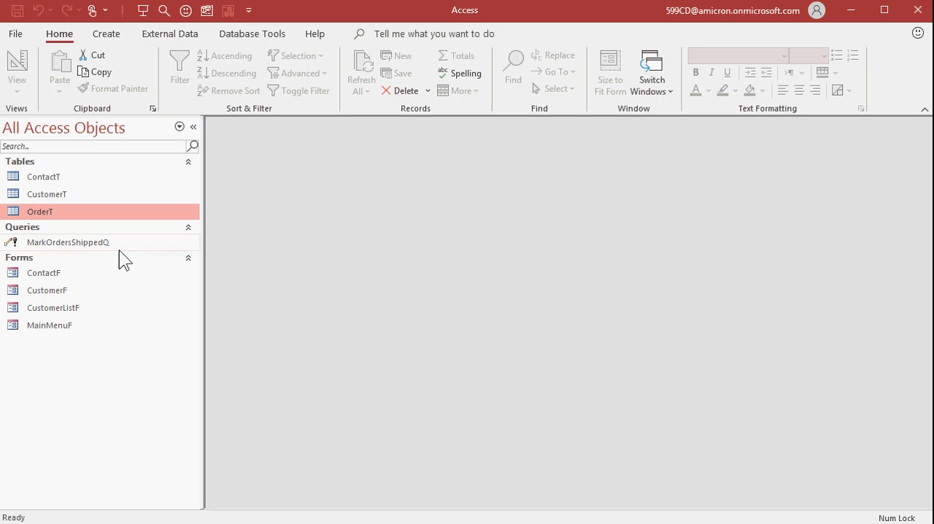
mouse_move(90, 371)
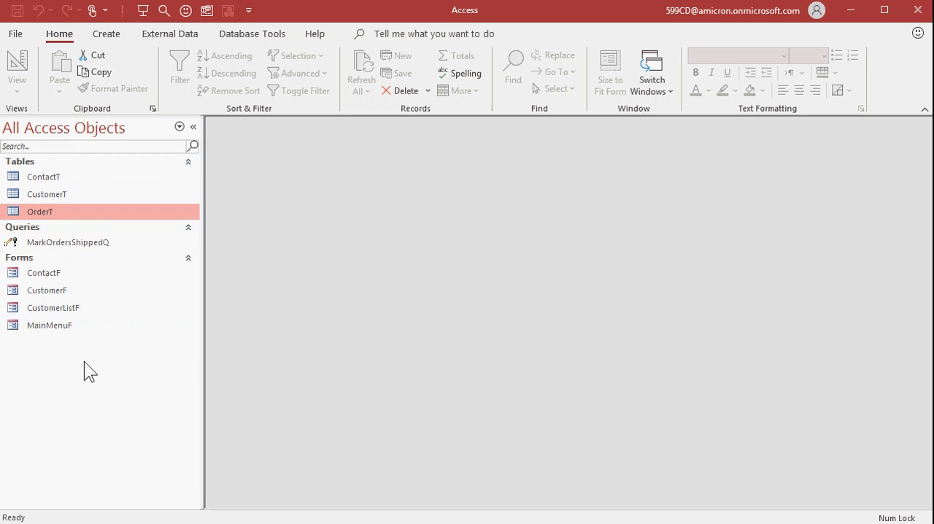
On the Main Menu form, start a command button that runs the MarkOrdersShippedQ query
double_click(50, 324)
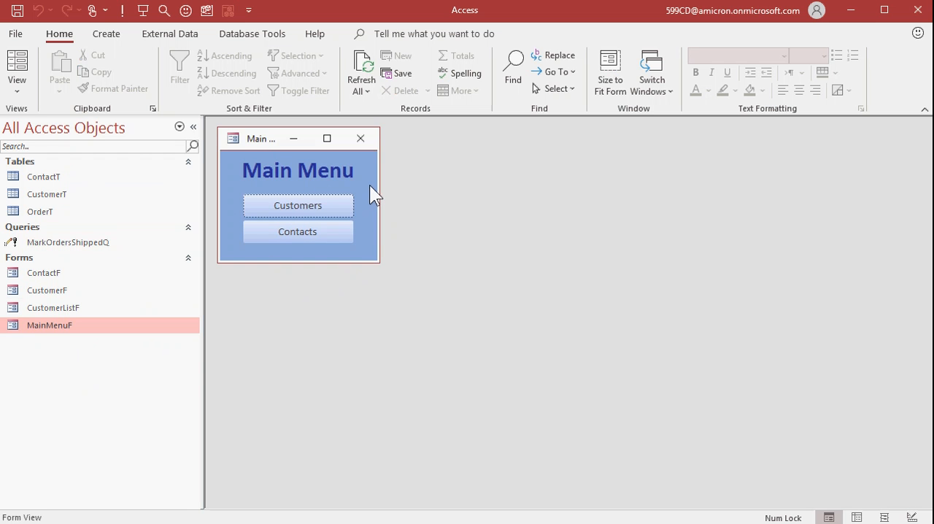
mouse_move(315, 166)
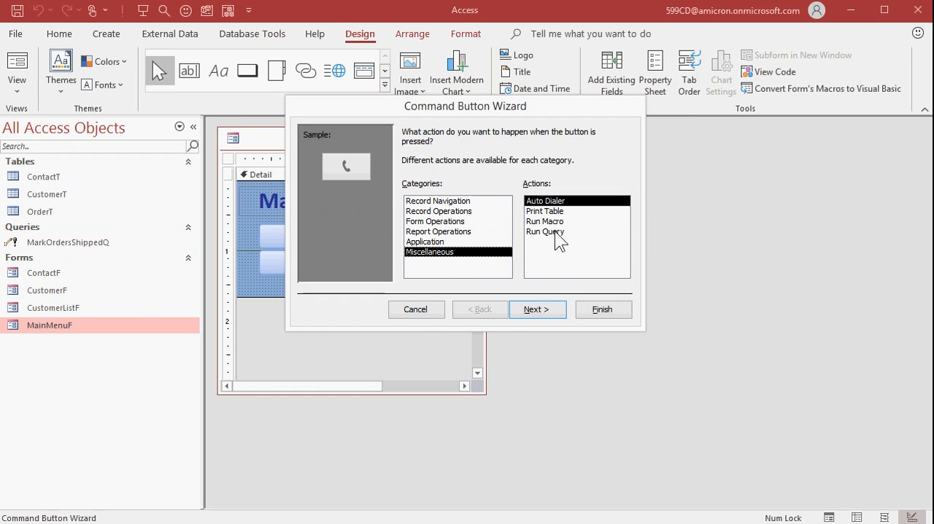
left_click(544, 230)
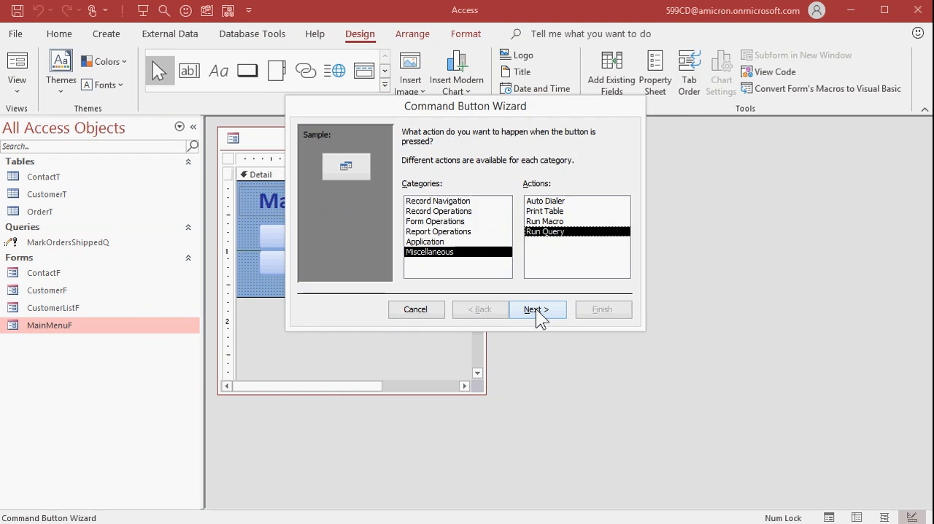
left_click(537, 309)
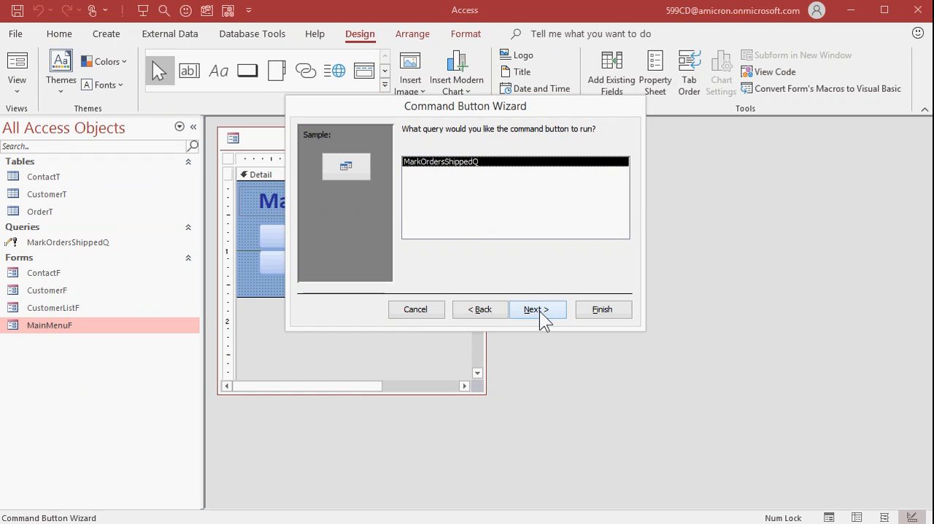
left_click(536, 309)
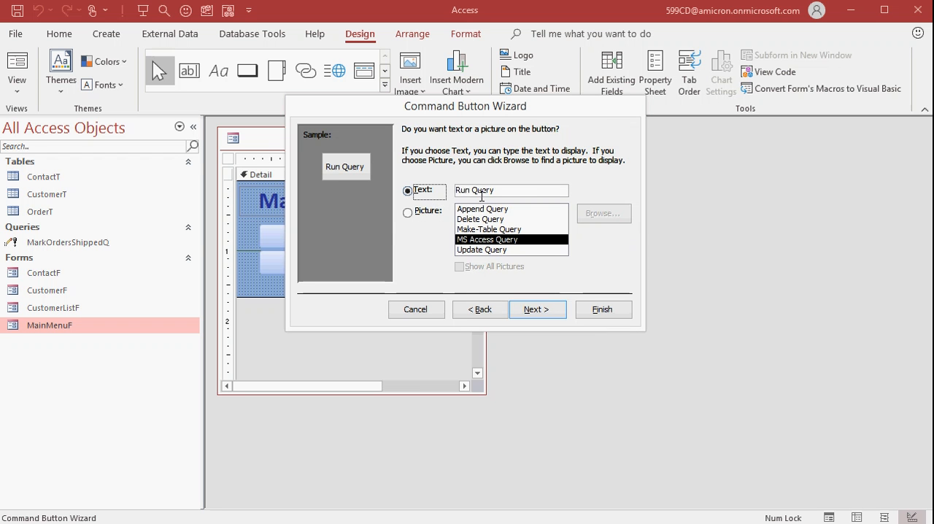
Caption the button Mark Orders Shipped, name it MarkOrdersShipped and finish the wizard
type("Mark")
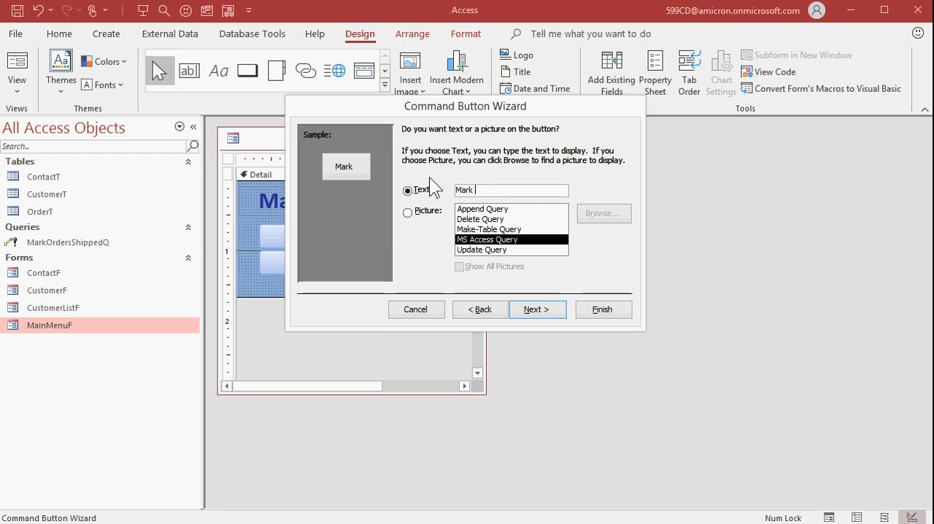
type("Orders Shipped")
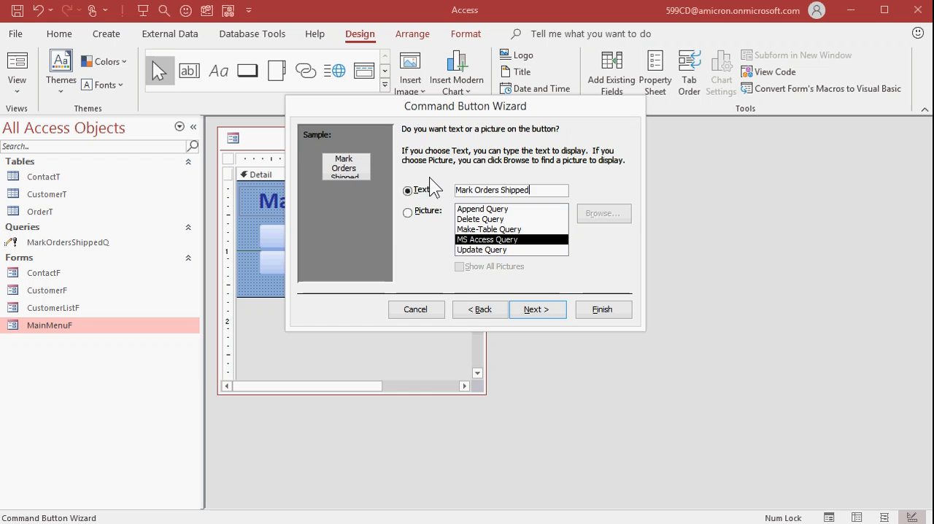
left_click(537, 309)
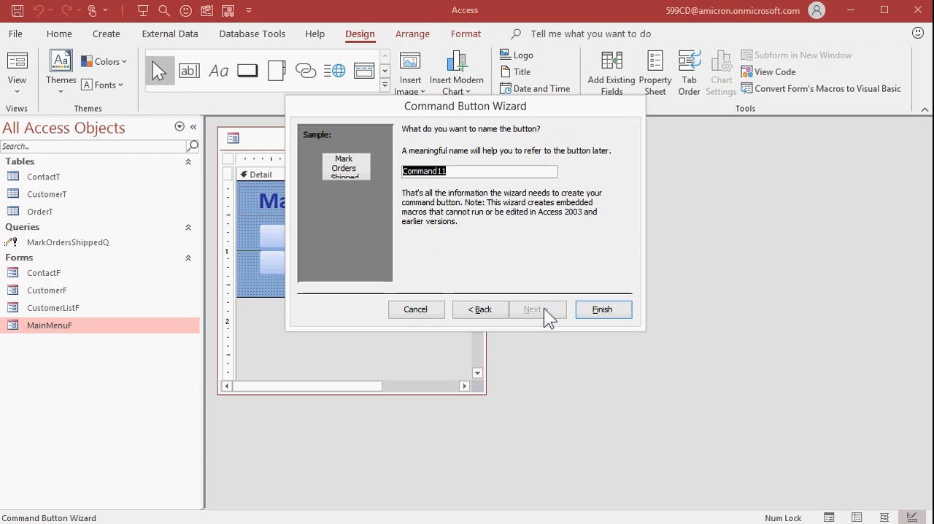
mouse_move(532, 193)
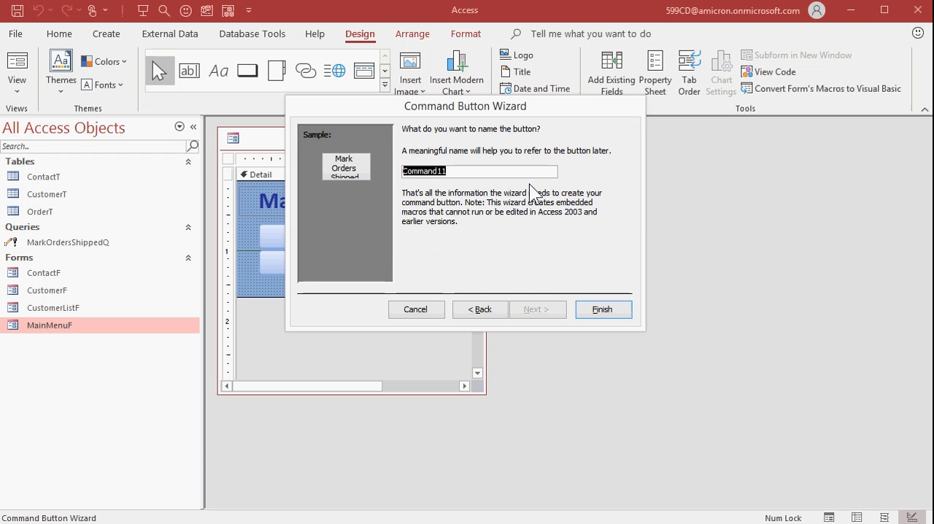
type("MarkOrder")
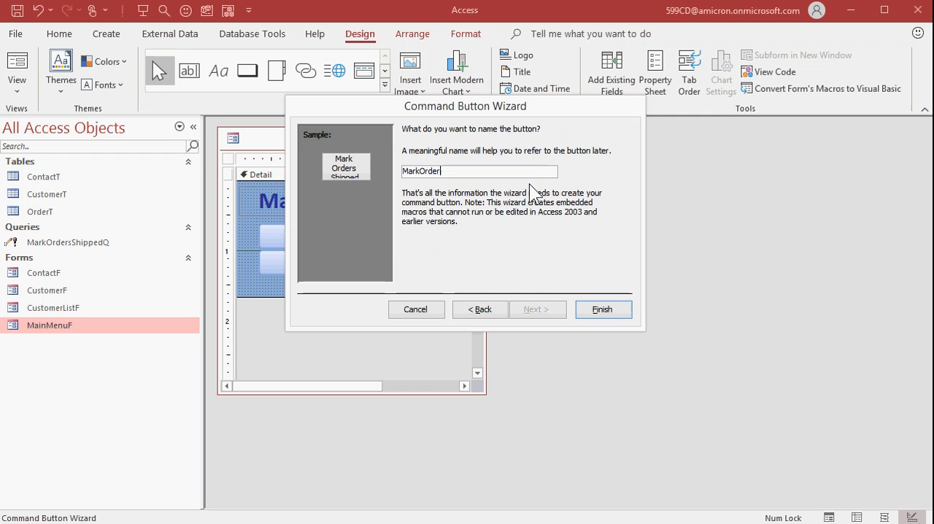
type("sShipped")
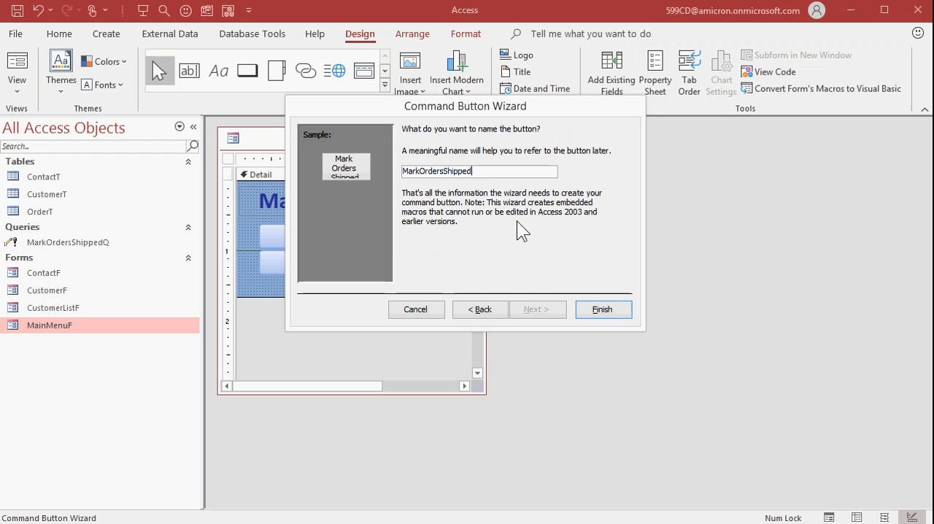
left_click(603, 309)
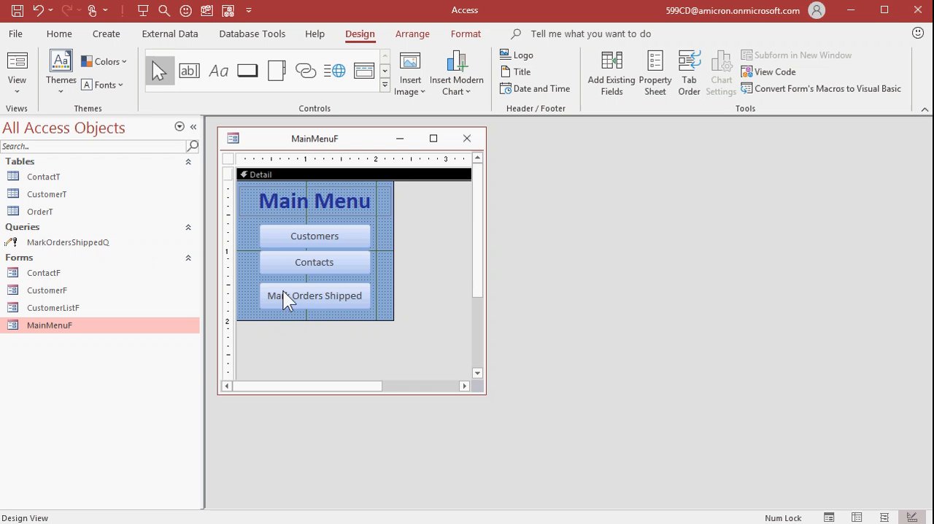
mouse_move(336, 297)
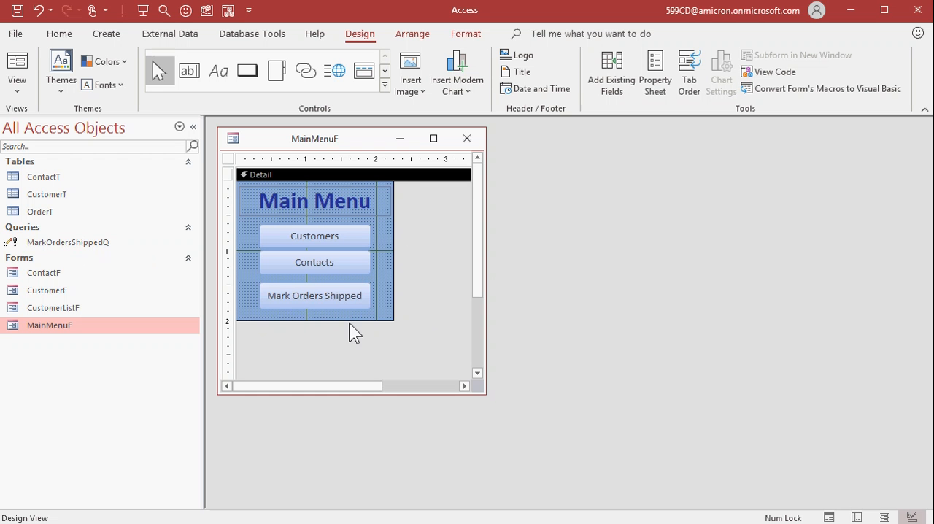
Close the MainMenuF design and save its changes with the new button
left_click(467, 138)
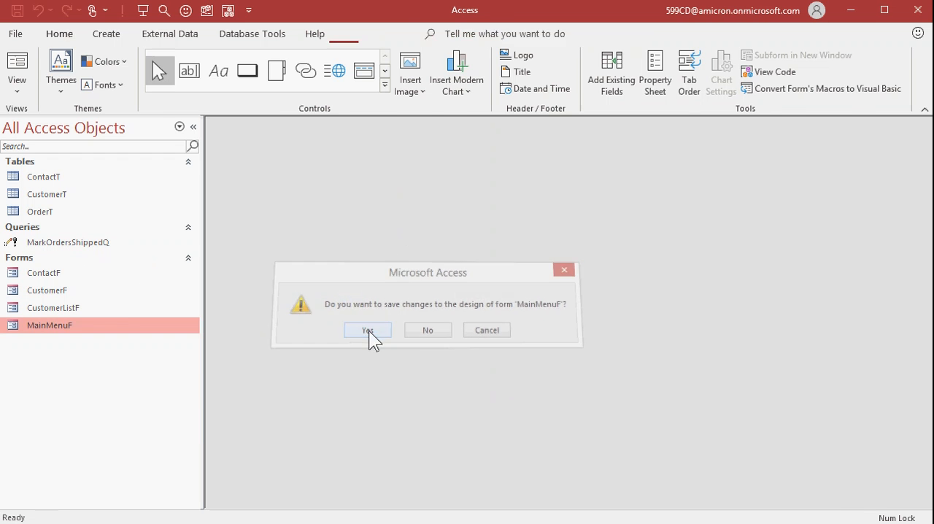
left_click(368, 329)
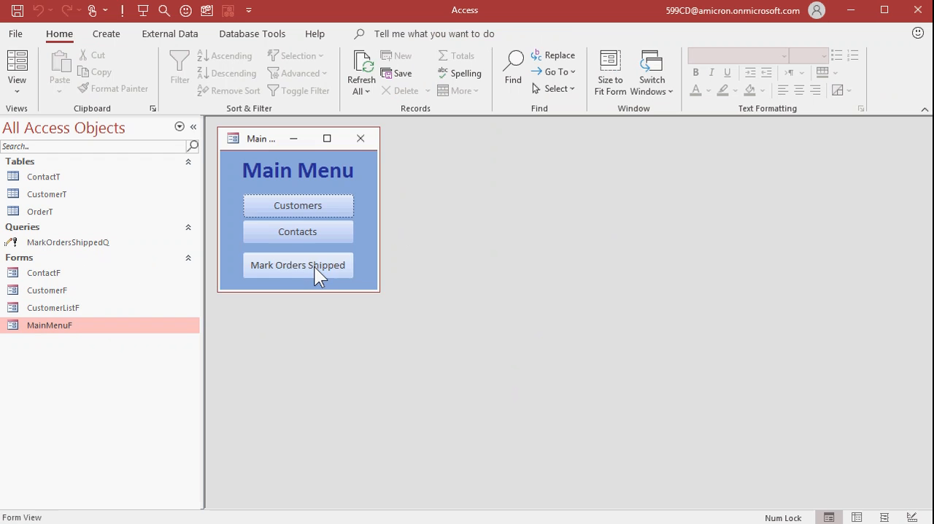
Run Mark Orders Shipped from the menu and accept both warnings, updating 9 order records
left_click(298, 266)
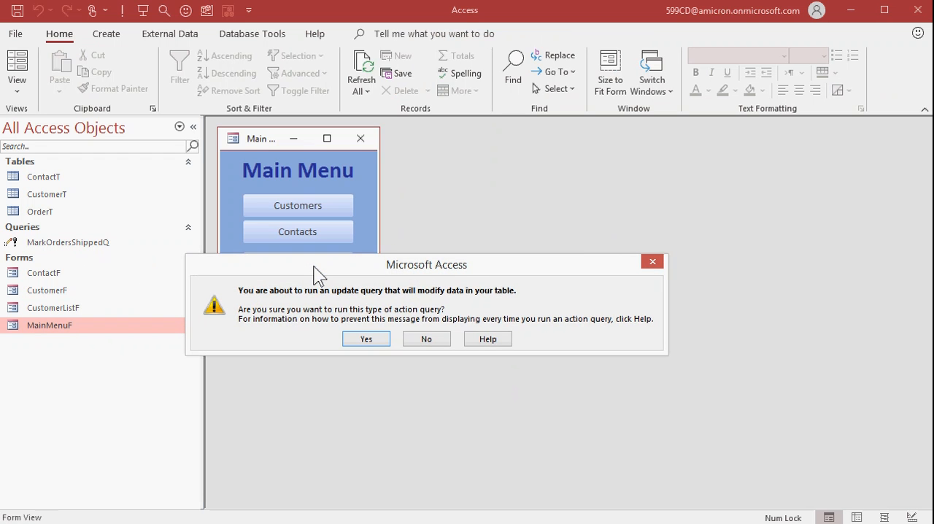
mouse_move(347, 274)
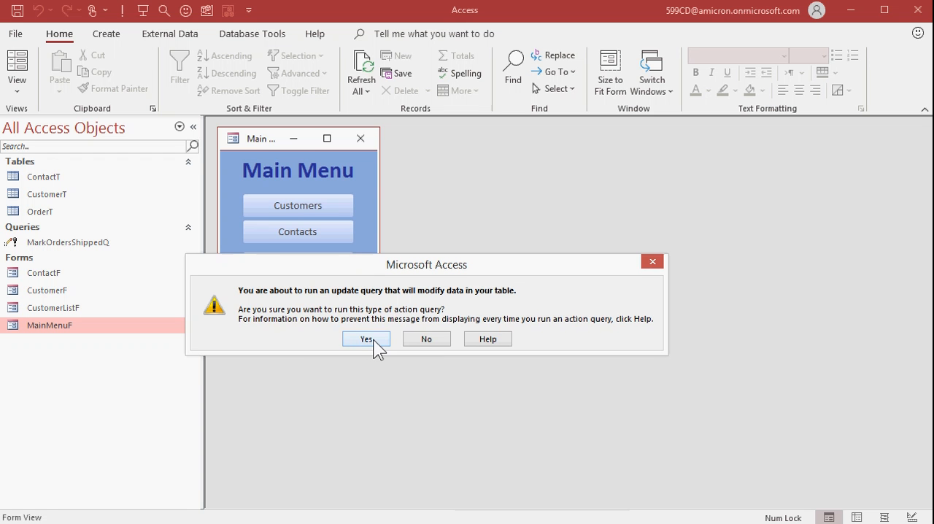
left_click(365, 339)
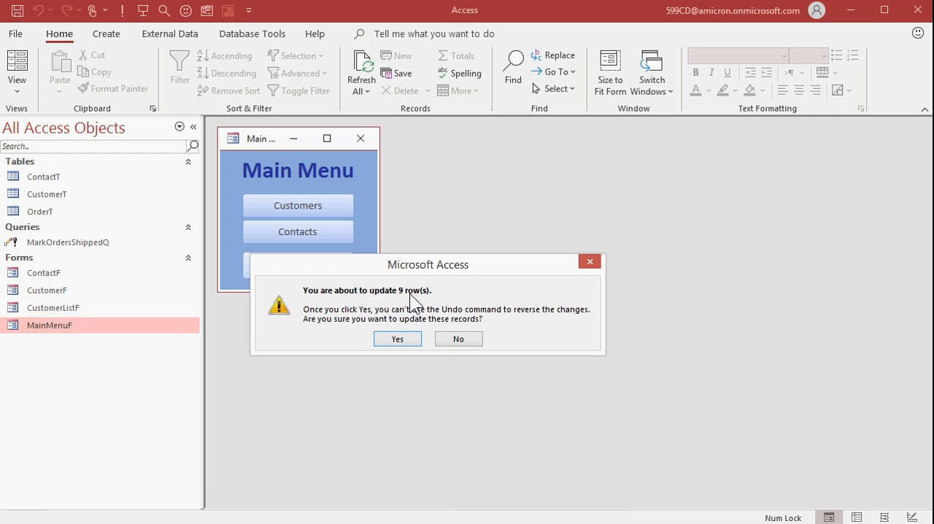
mouse_move(465, 316)
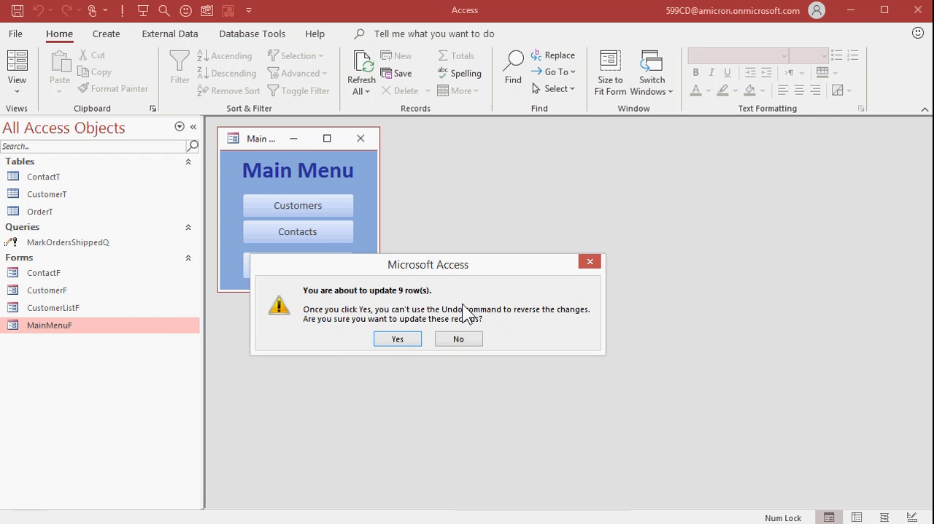
left_click(397, 338)
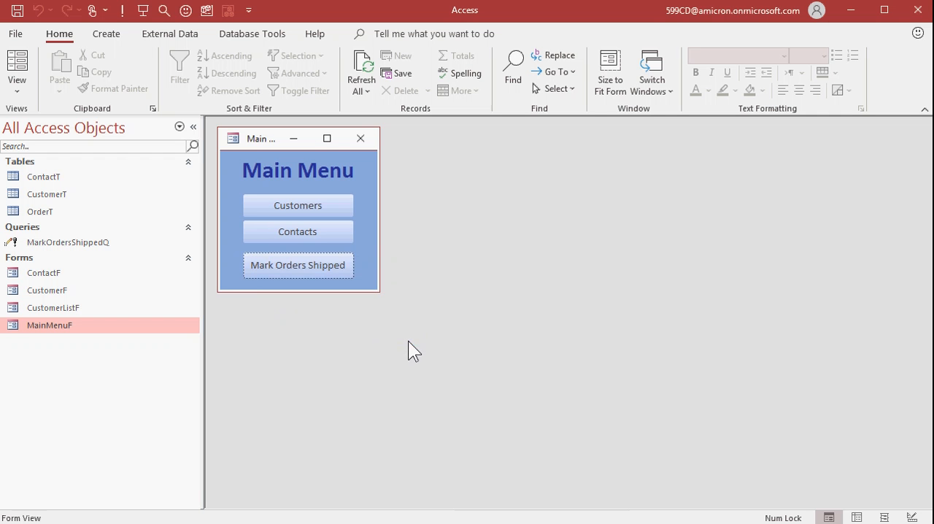
mouse_move(128, 231)
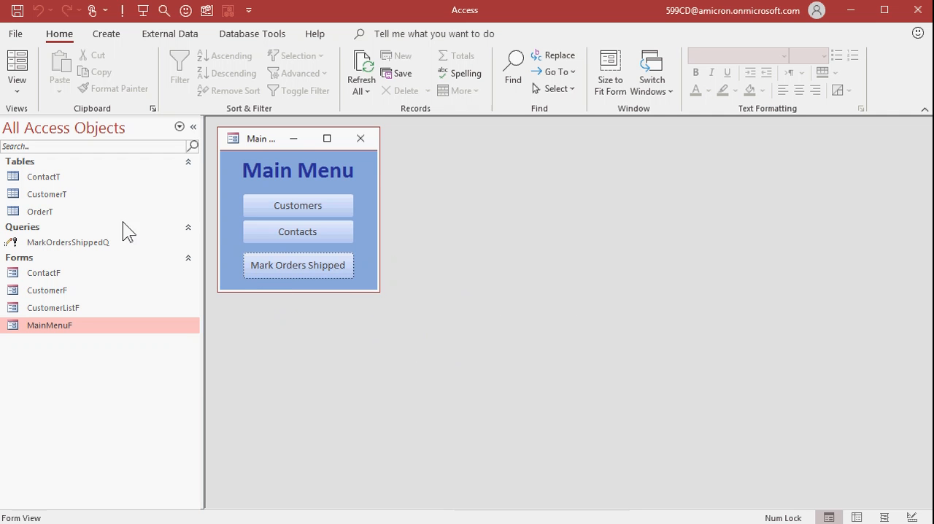
Confirm all nine OrderT records are shipped, then run Mark Orders Shipped again and accept the warning
double_click(41, 210)
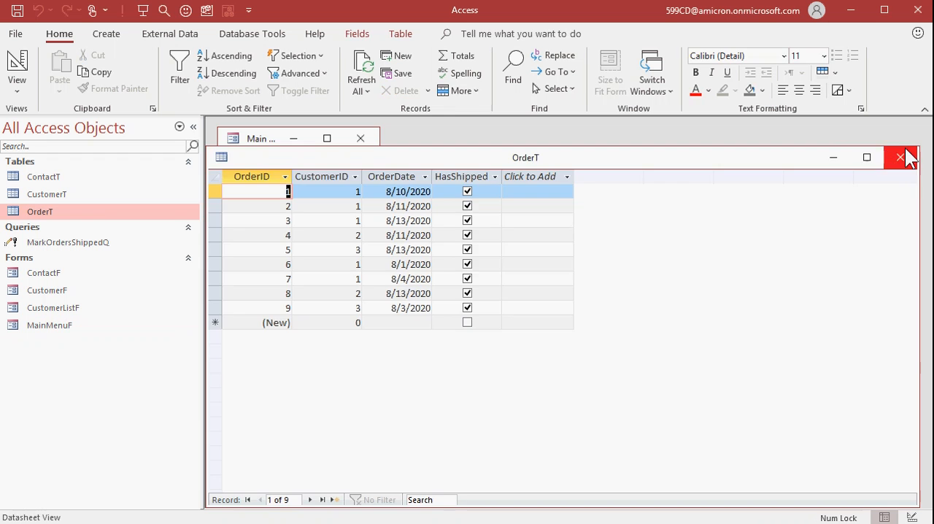
left_click(900, 156)
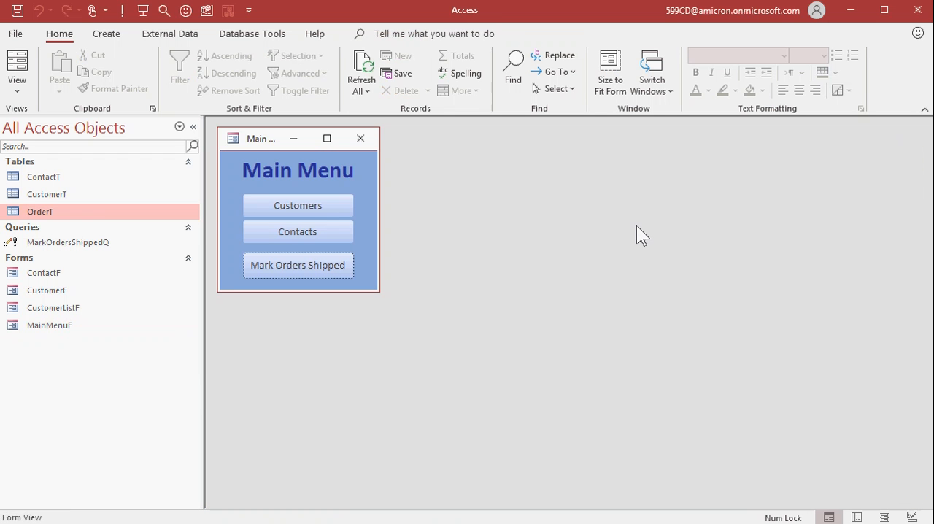
left_click(298, 266)
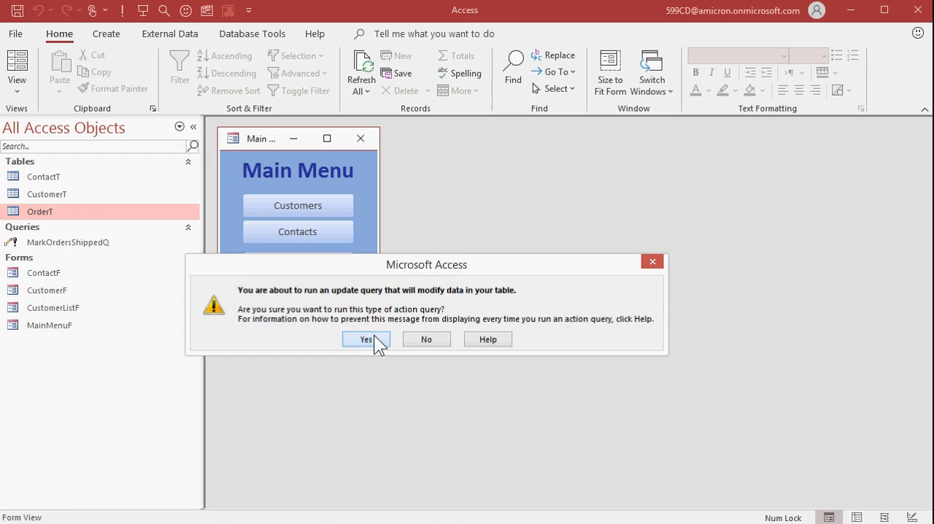
left_click(365, 339)
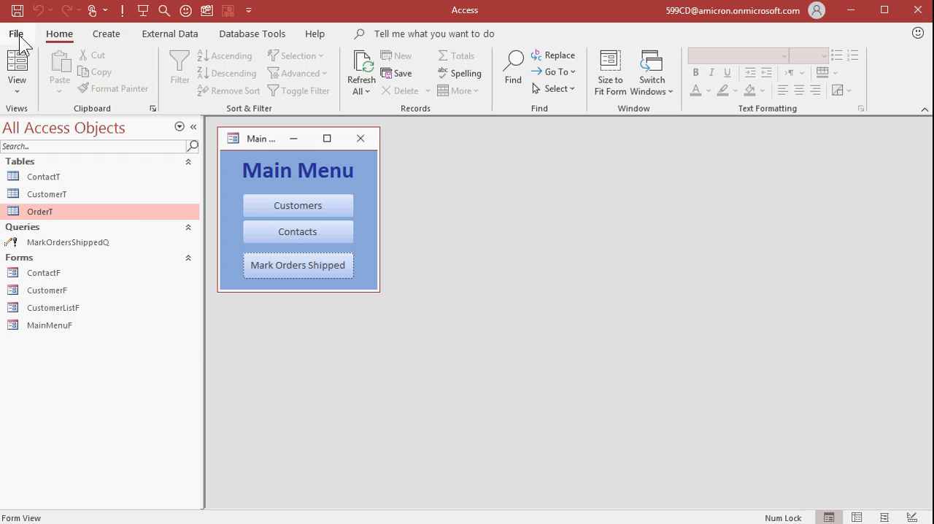
In Access Options > Client Settings, turn off Confirm Action queries and save the options
left_click(15, 34)
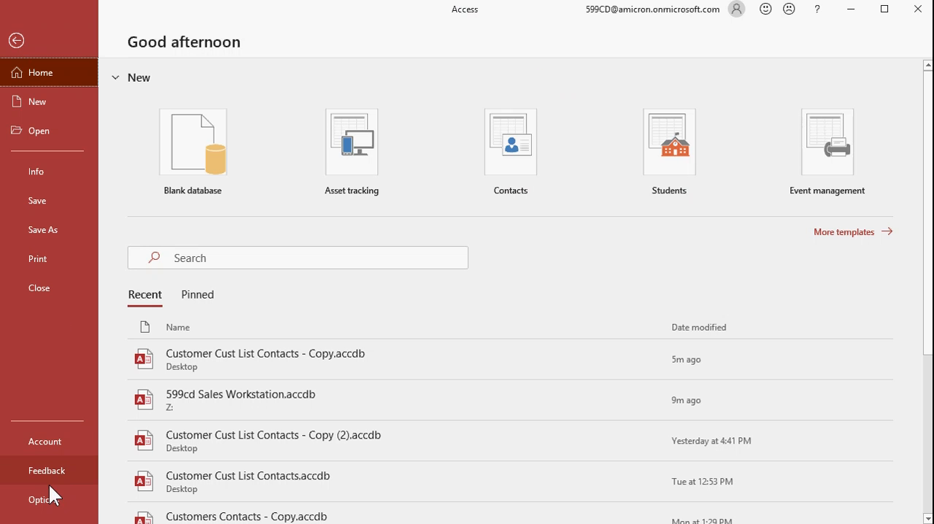
left_click(44, 499)
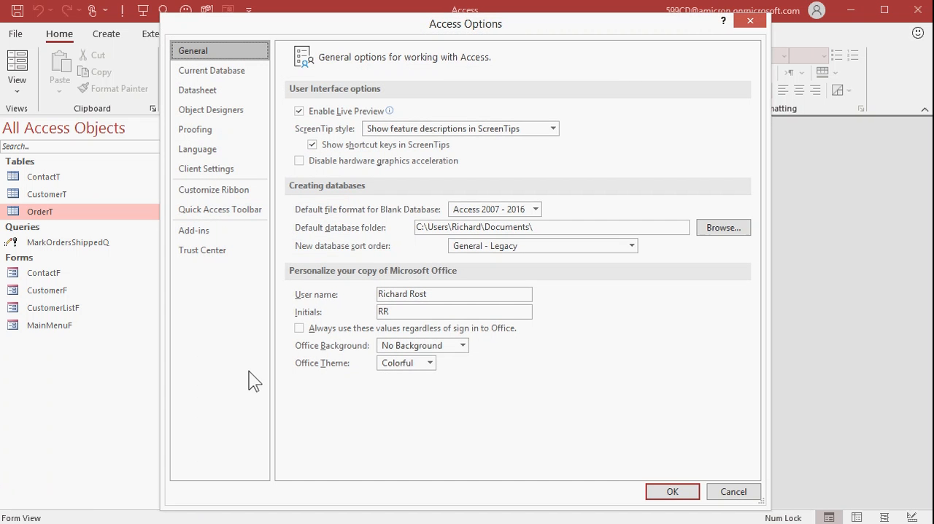
left_click(206, 170)
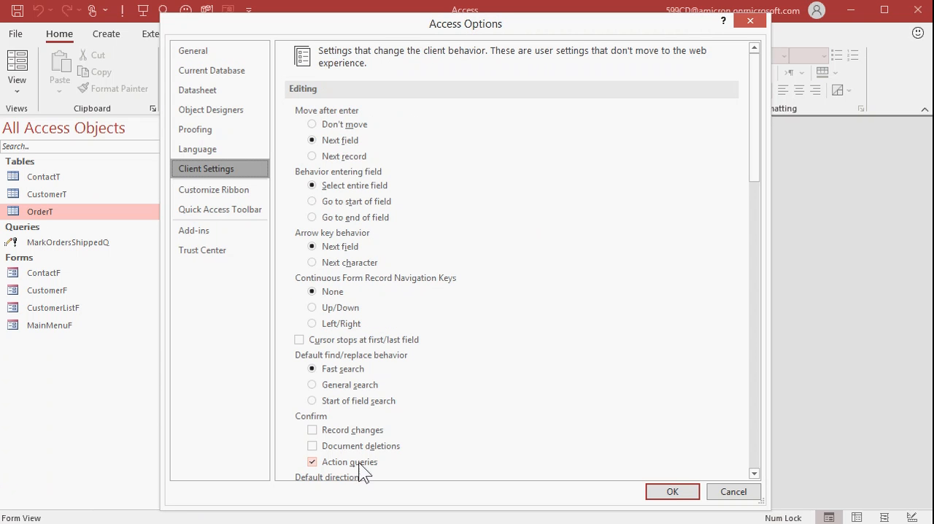
mouse_move(344, 473)
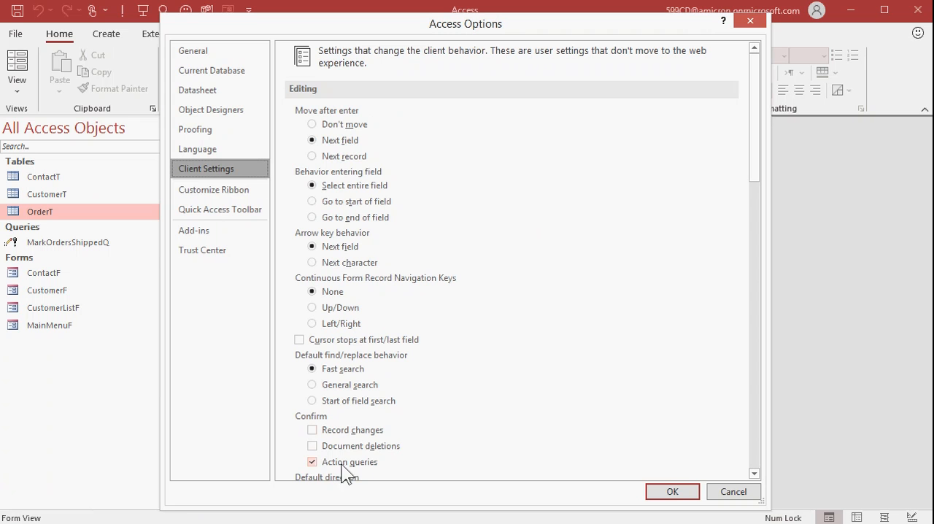
left_click(312, 461)
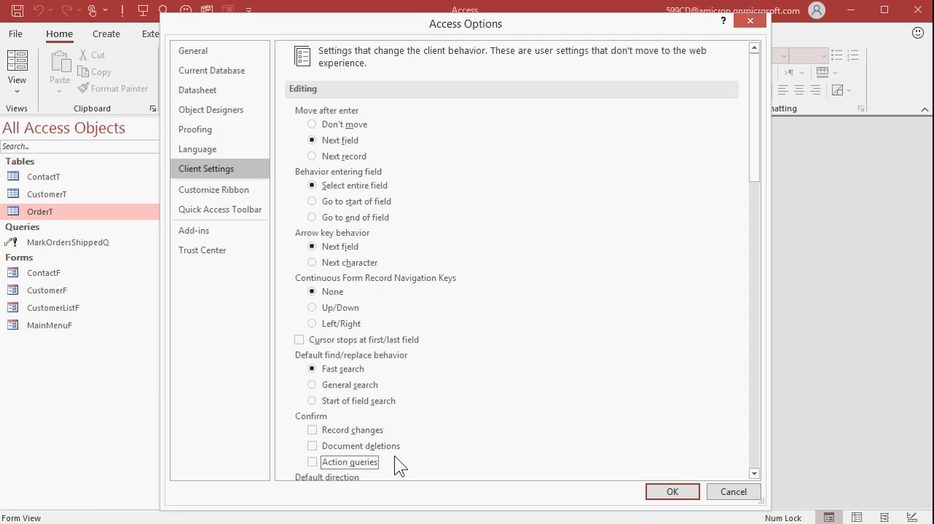
mouse_move(401, 467)
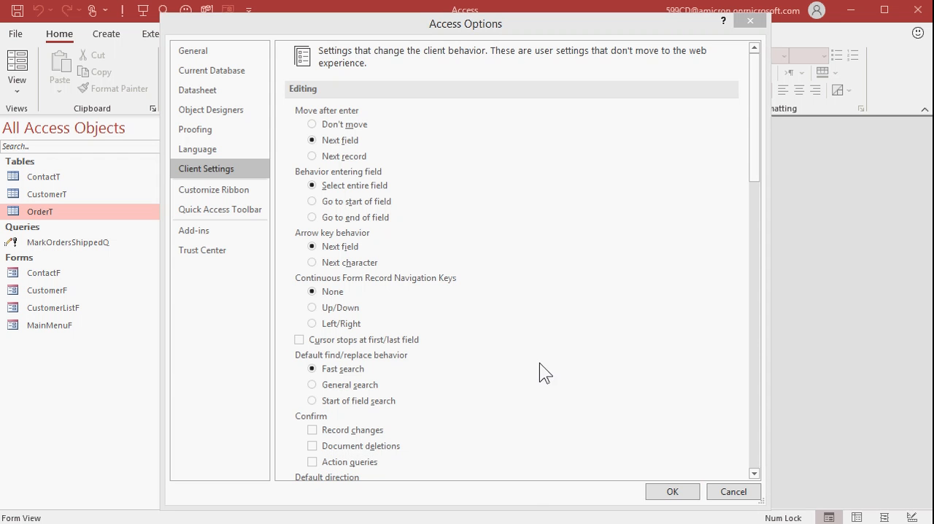
left_click(672, 490)
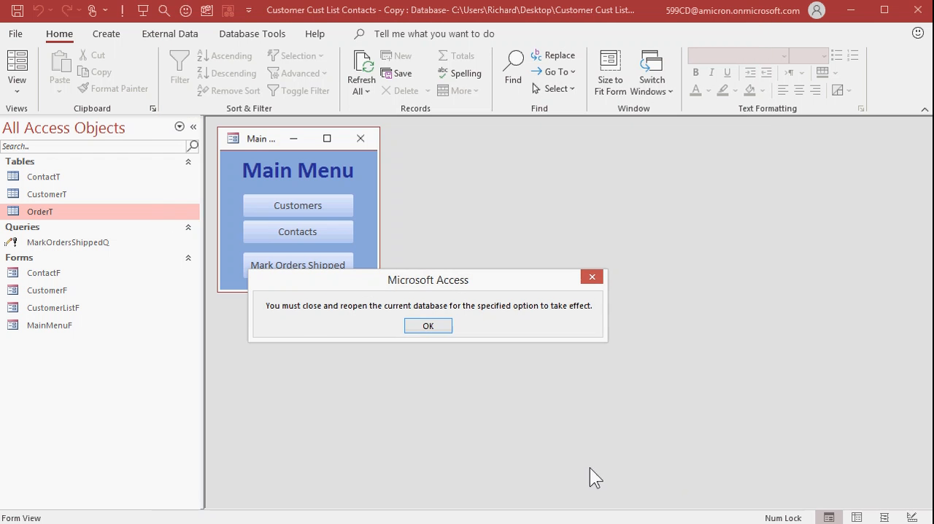
Dismiss the reopen-database notice and recheck the OrderT table
left_click(428, 326)
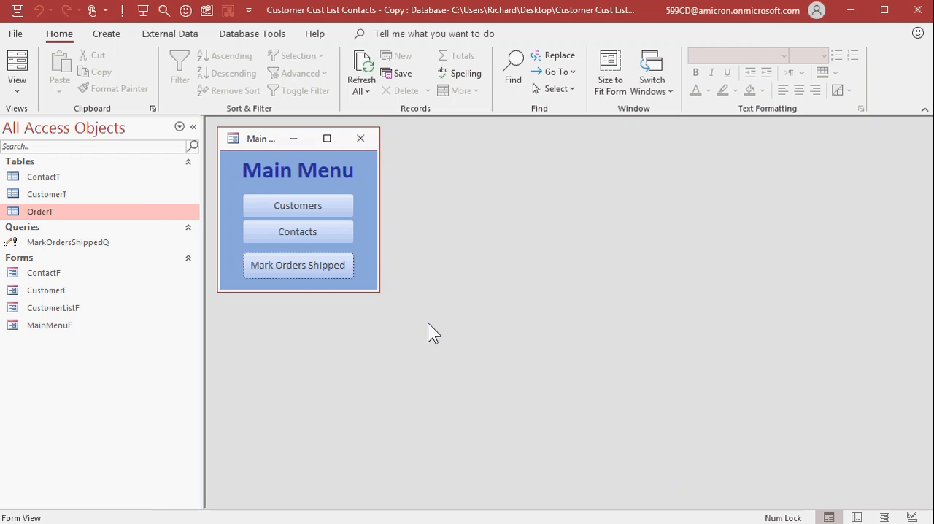
mouse_move(297, 266)
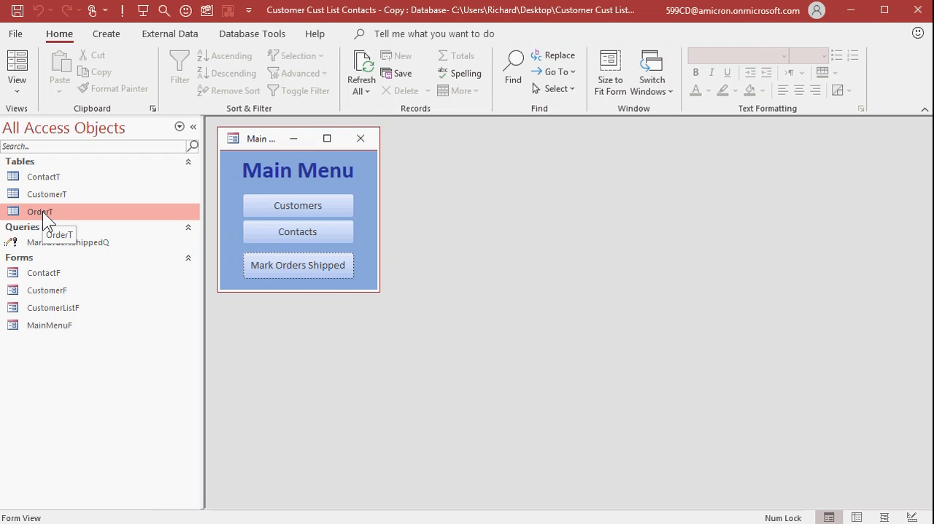
double_click(40, 212)
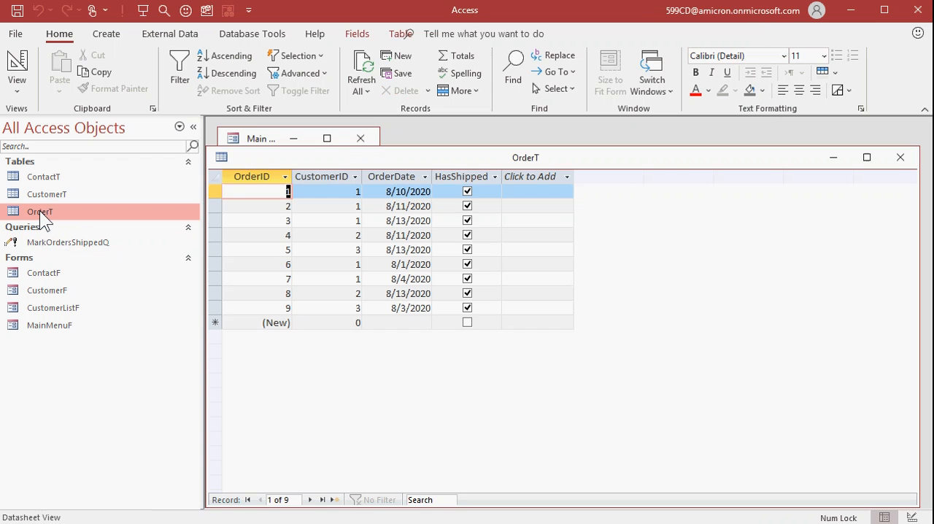
left_click(467, 206)
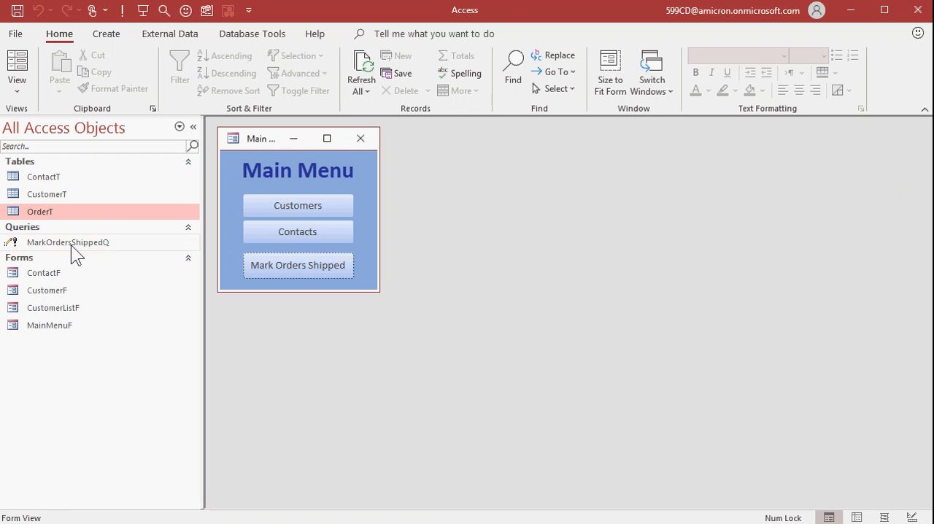
double_click(40, 210)
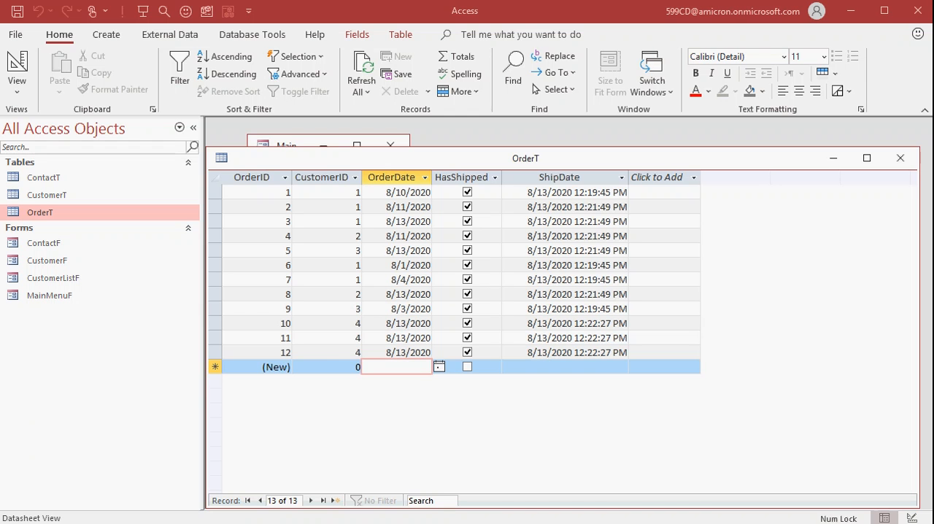
Start a new OrderT record for the unshipped orders of CustomerID 2
left_click(326, 366)
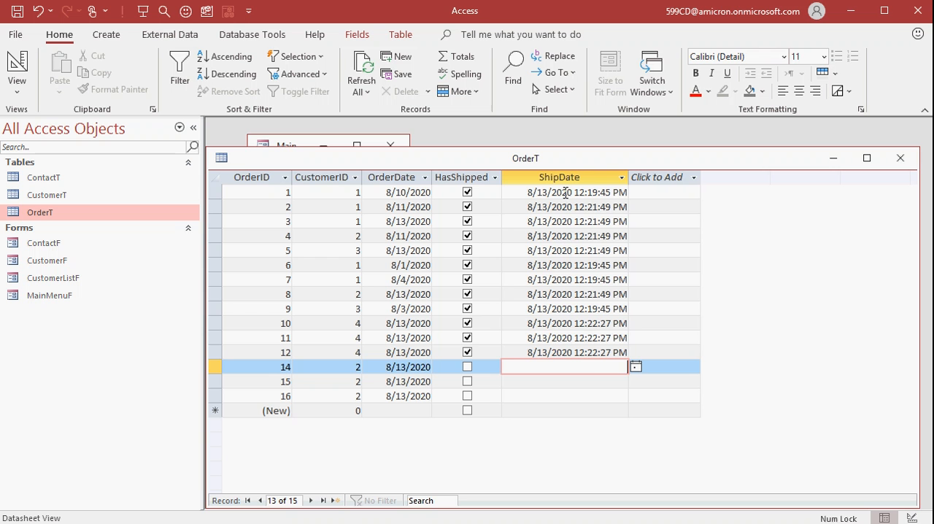
mouse_move(552, 347)
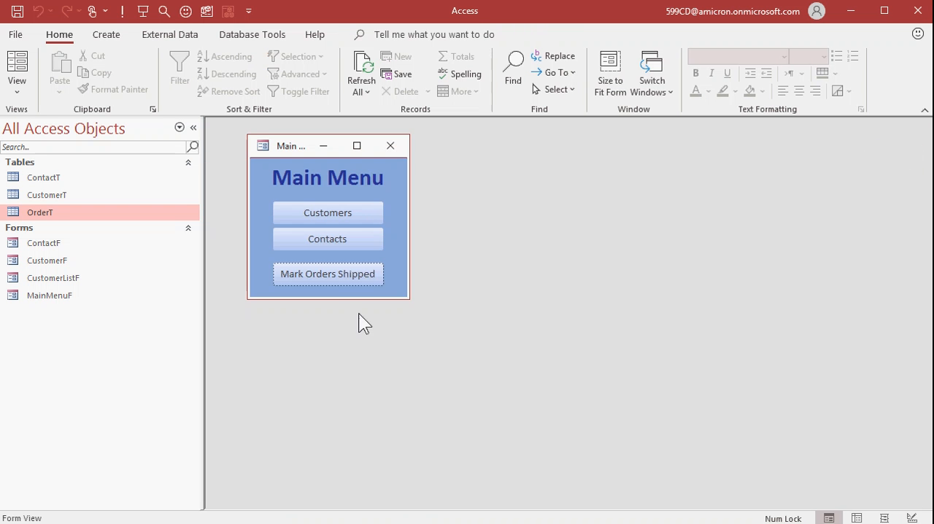
Run Mark Orders Shipped, acknowledge Done!, and open OrderT to check orders 14–16 ship dates
left_click(327, 272)
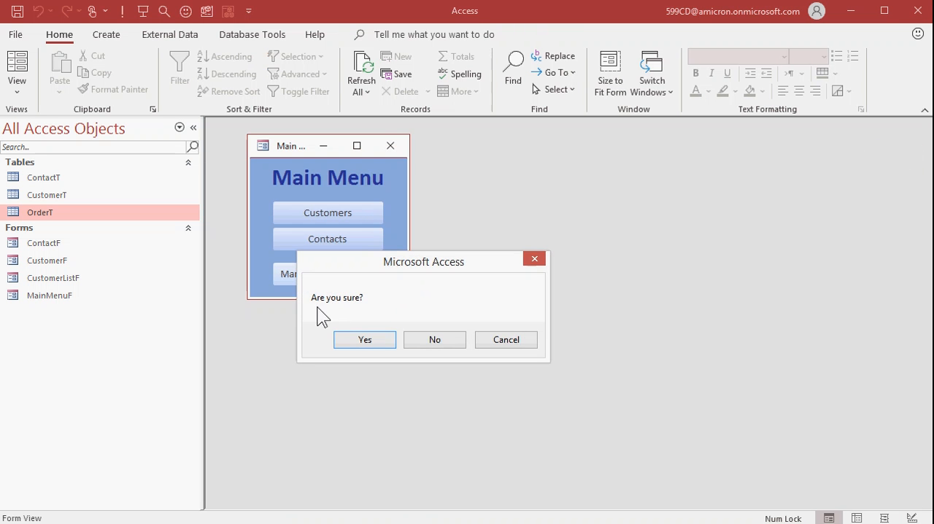
mouse_move(368, 305)
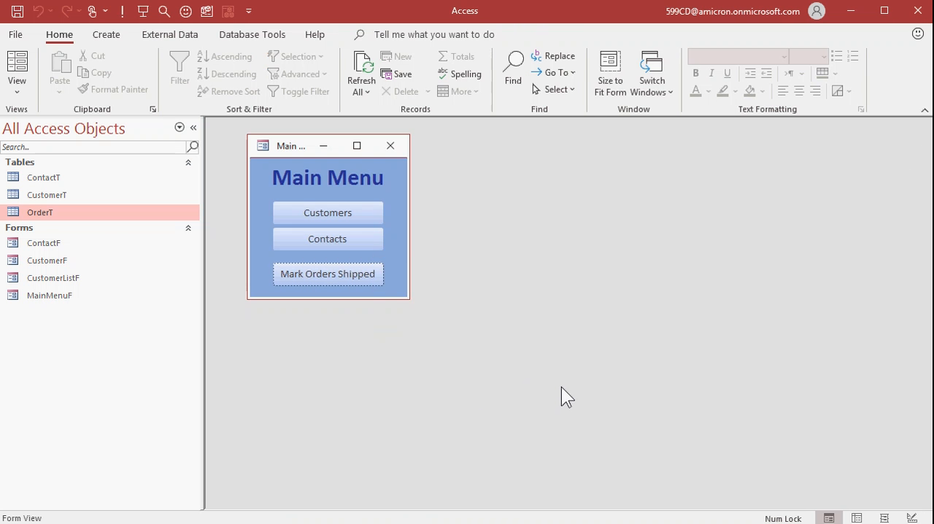
left_click(326, 274)
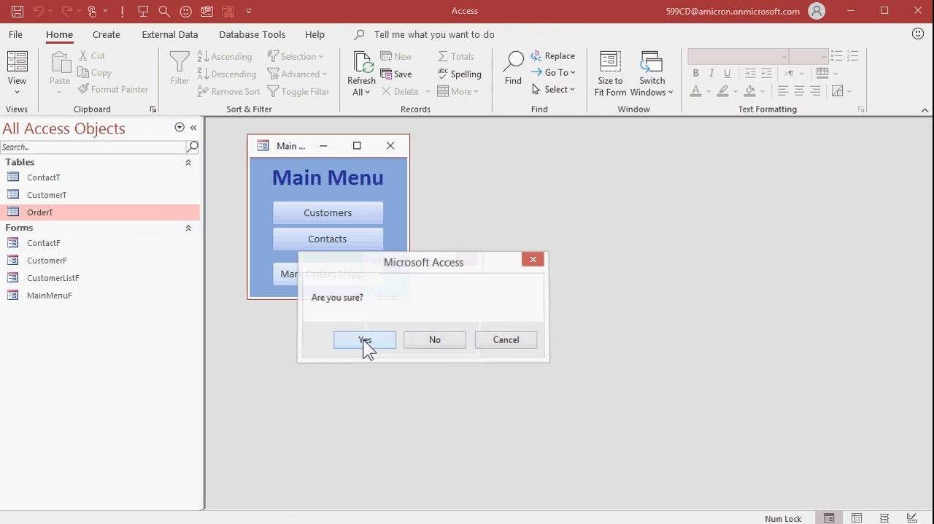
left_click(365, 338)
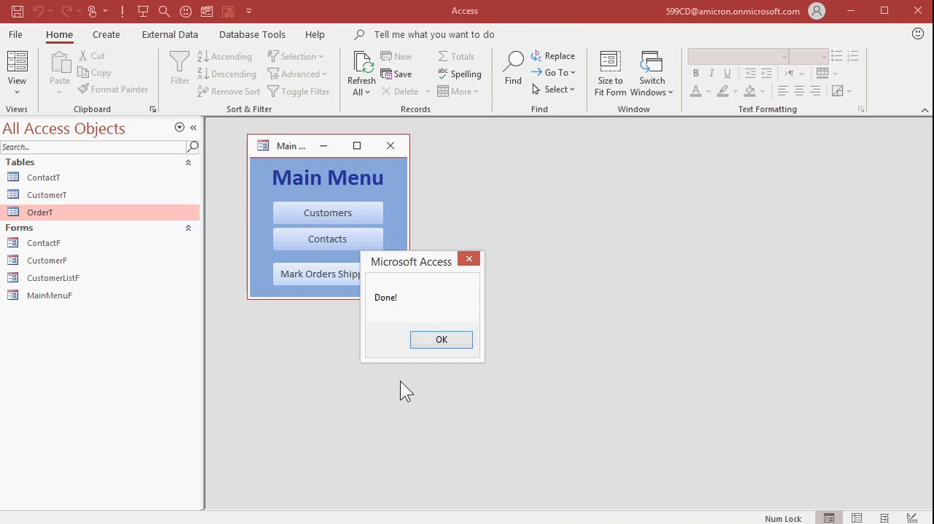
left_click(440, 339)
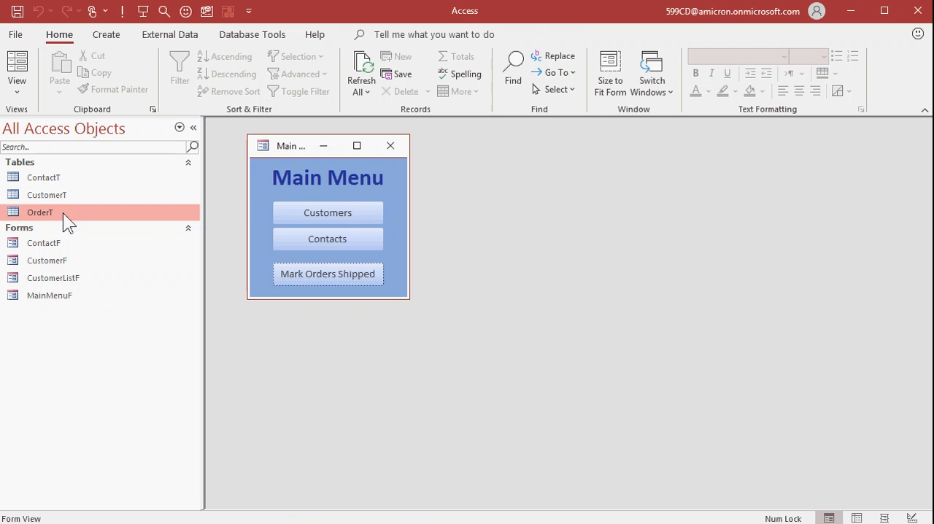
double_click(39, 212)
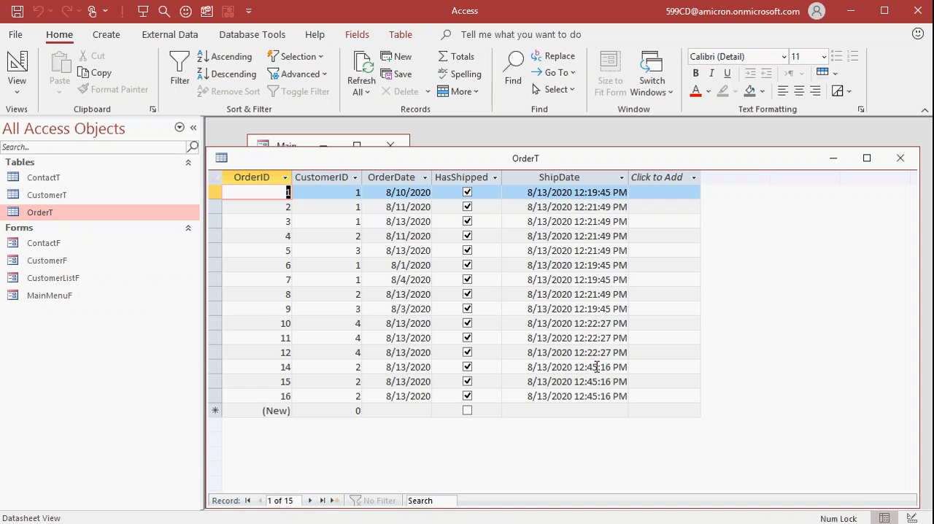
mouse_move(584, 340)
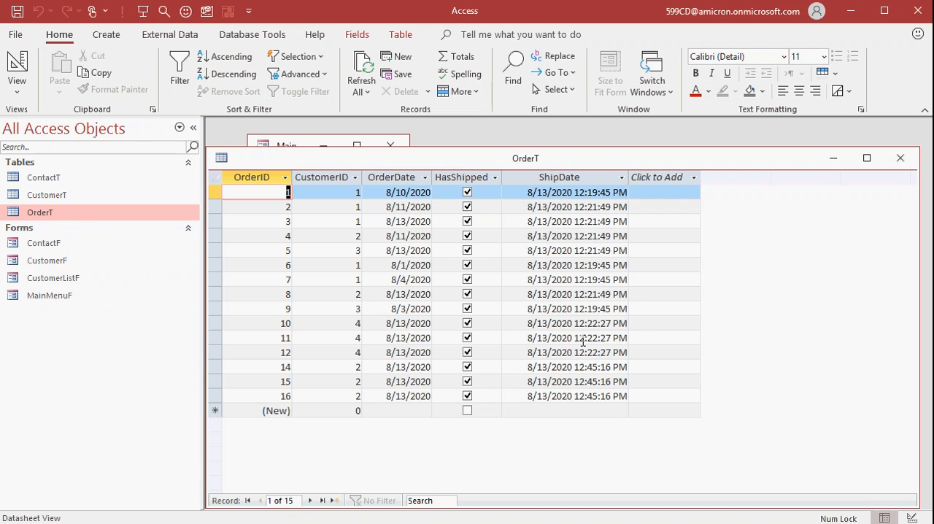